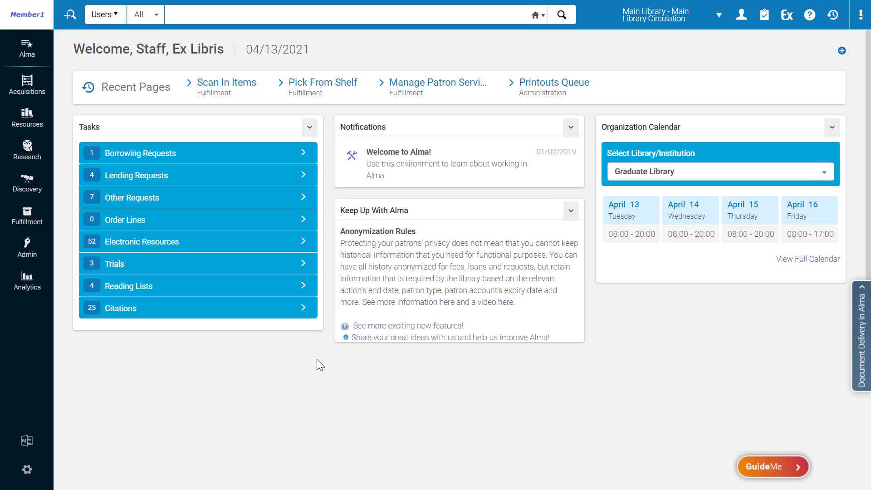
Navigate from the home dashboard to Fulfillment's Scan In Items page.
click(27, 216)
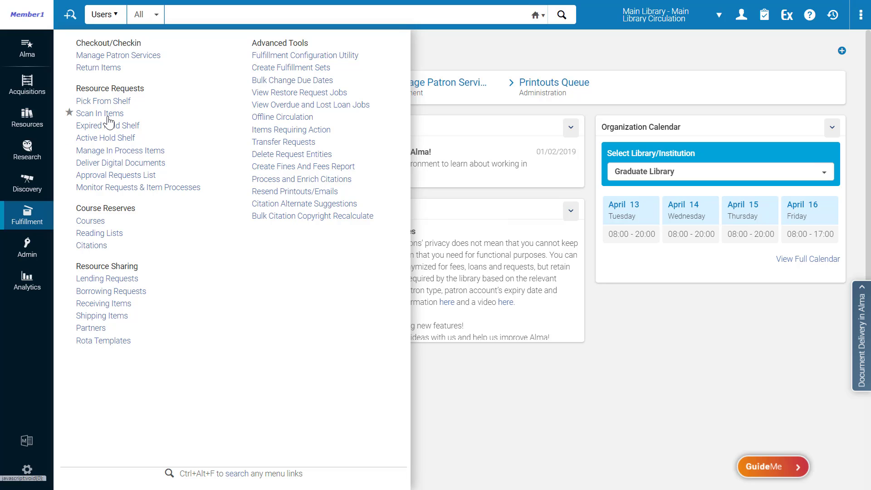
click(99, 114)
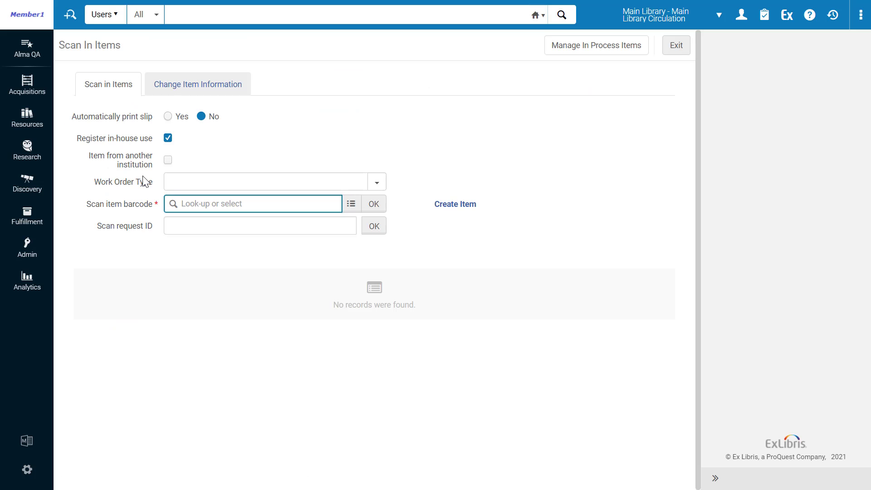
Scan in item barcode 15045634, routing it to the hold shelf with its request note as a side notification.
text(15045634)
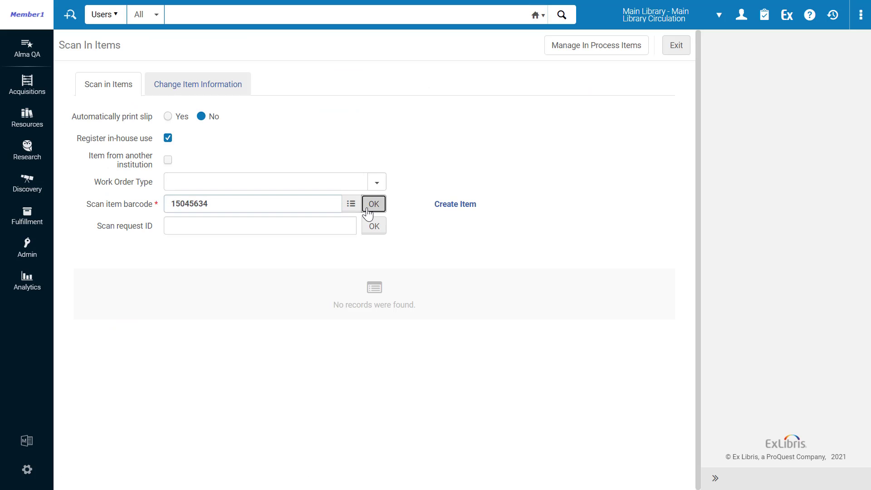
click(373, 203)
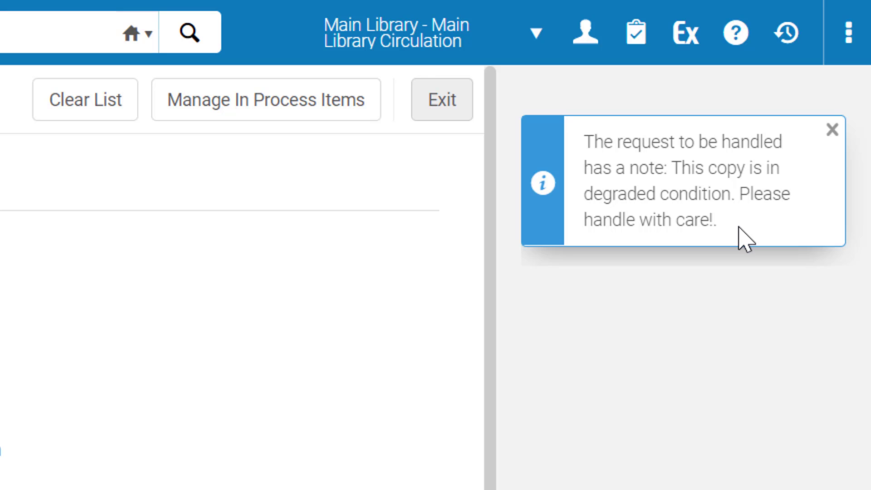
mouse_move(768, 249)
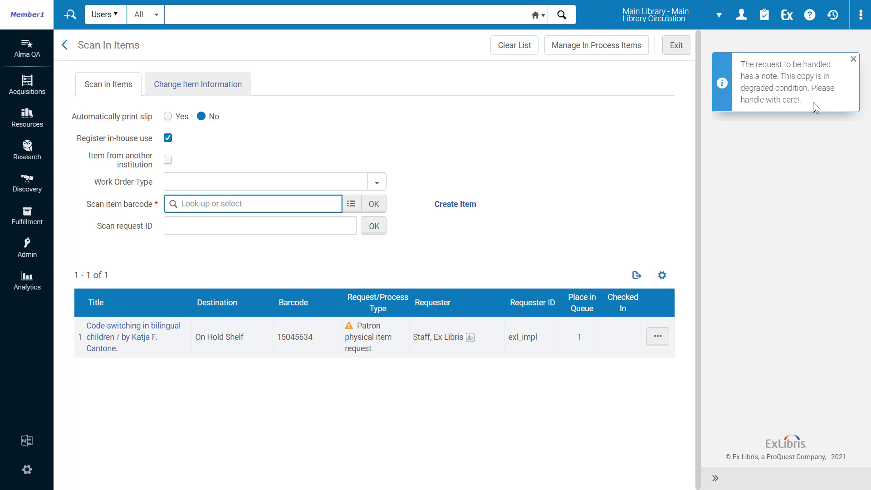
Navigate via the Configuration gear to Fulfillment's Scan In Messages Configuration table.
click(251, 204)
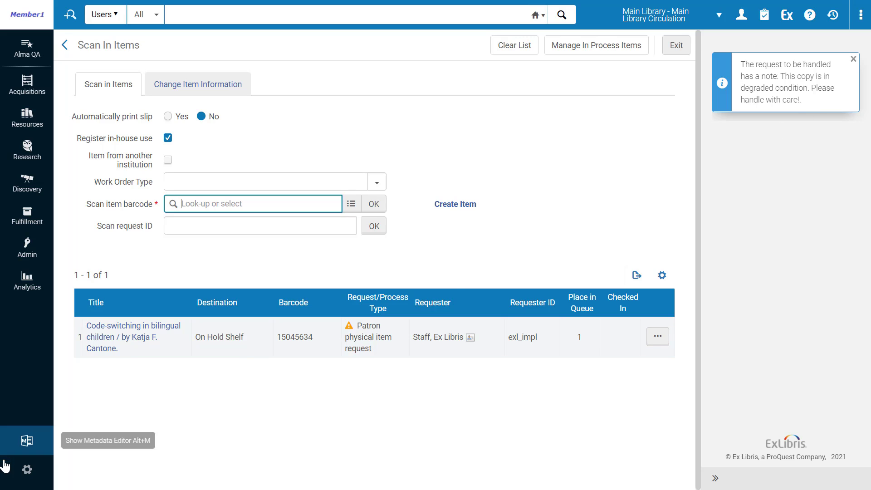
click(27, 470)
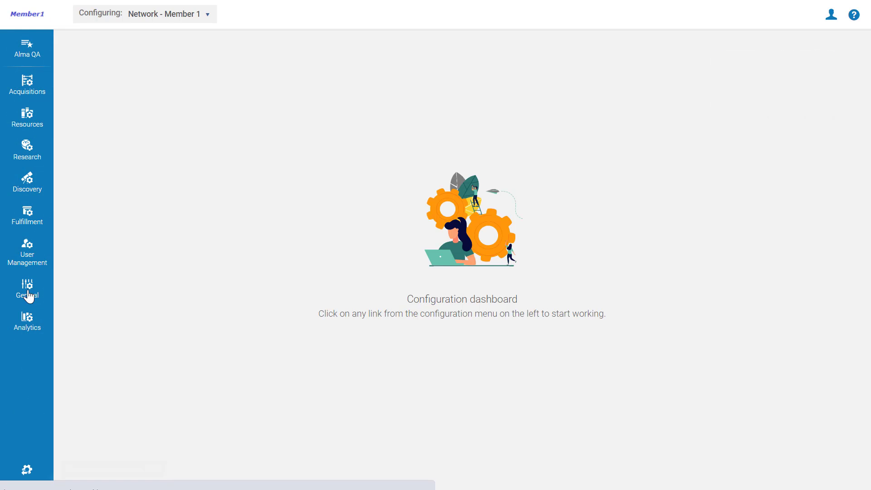
click(26, 216)
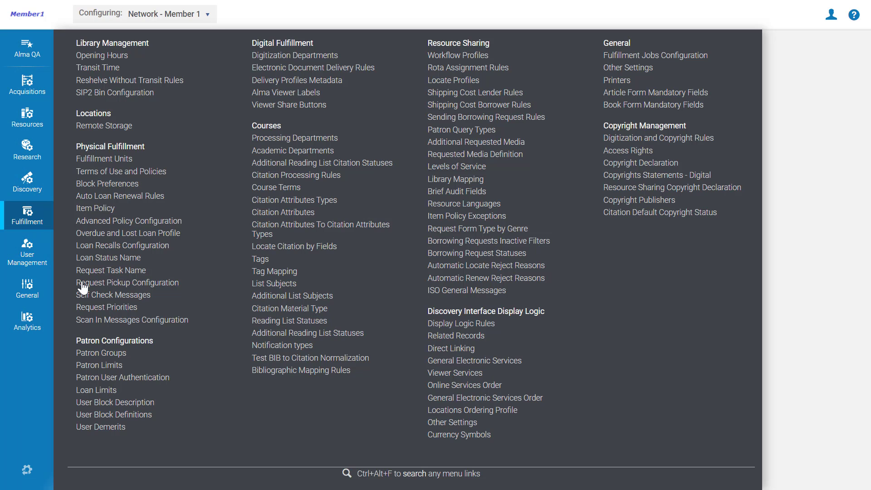
click(133, 320)
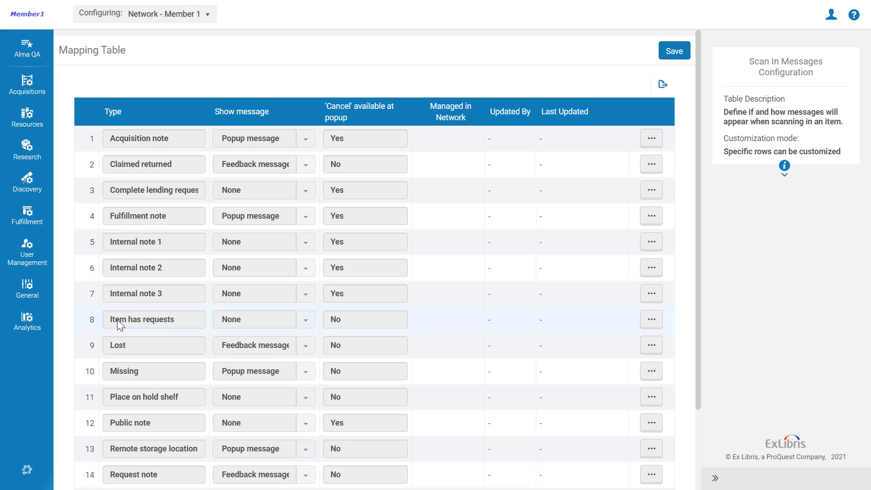
Set Request note's Show message option to Popup message and save the mapping.
scroll(down, 3)
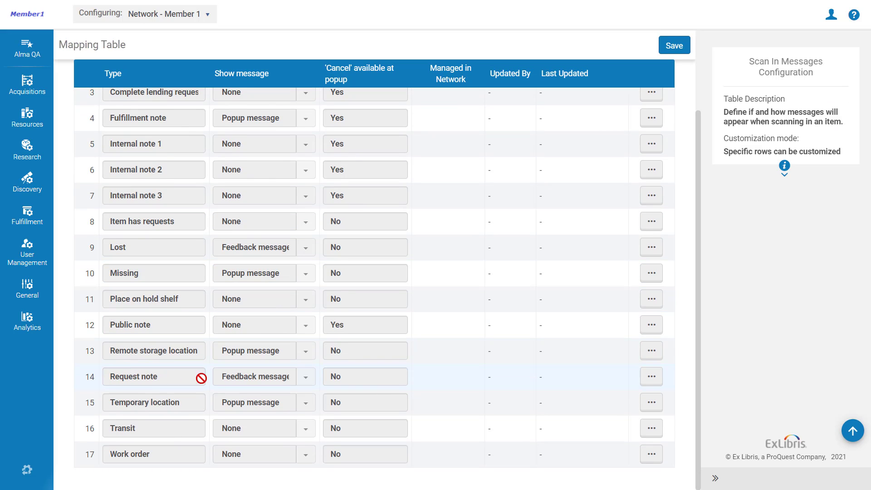
click(651, 375)
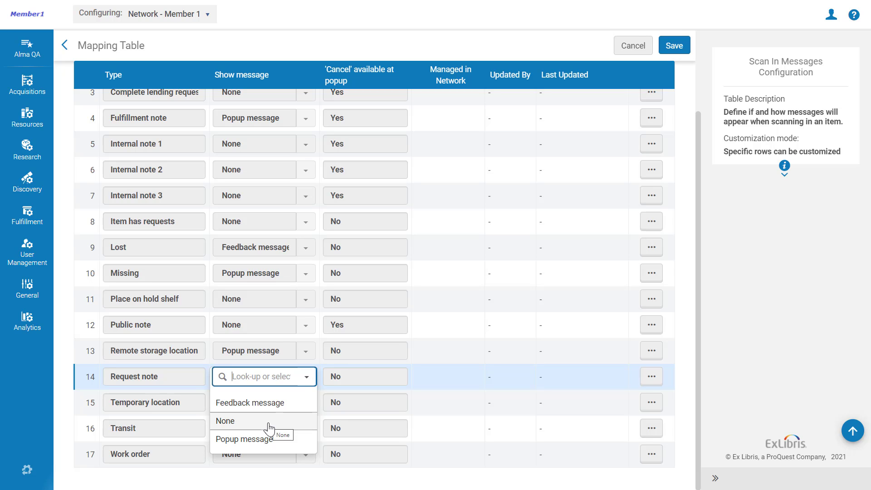
mouse_move(278, 444)
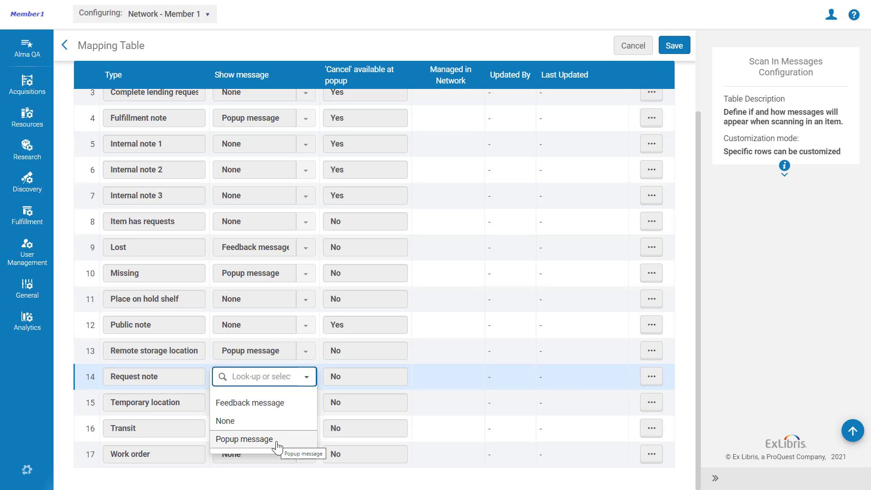
click(244, 439)
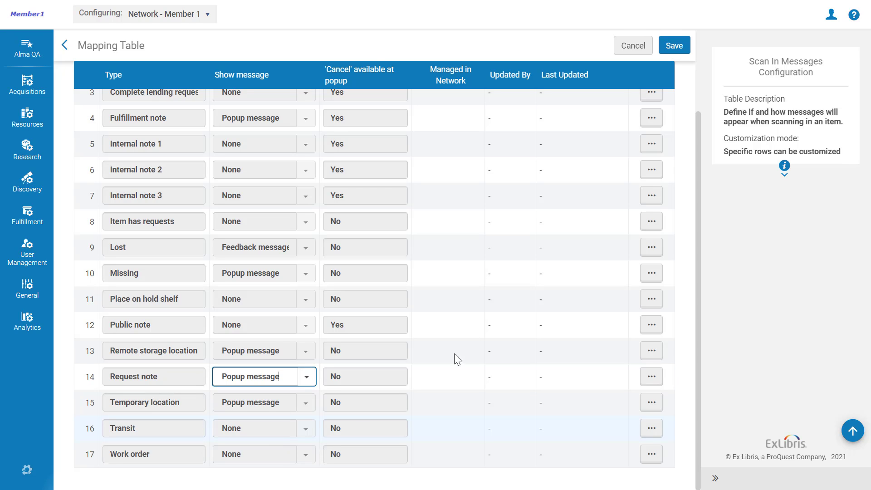
click(632, 45)
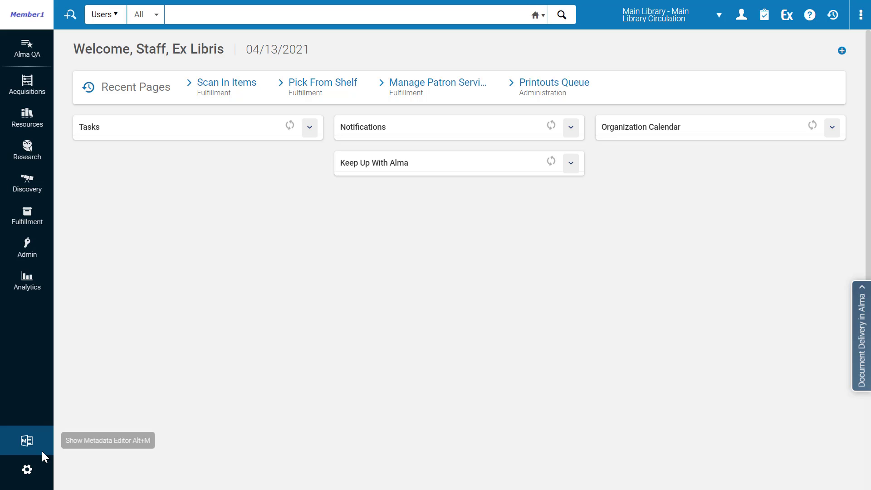
Return to Scan In Items and enter barcode 15045634 without submitting it.
click(26, 215)
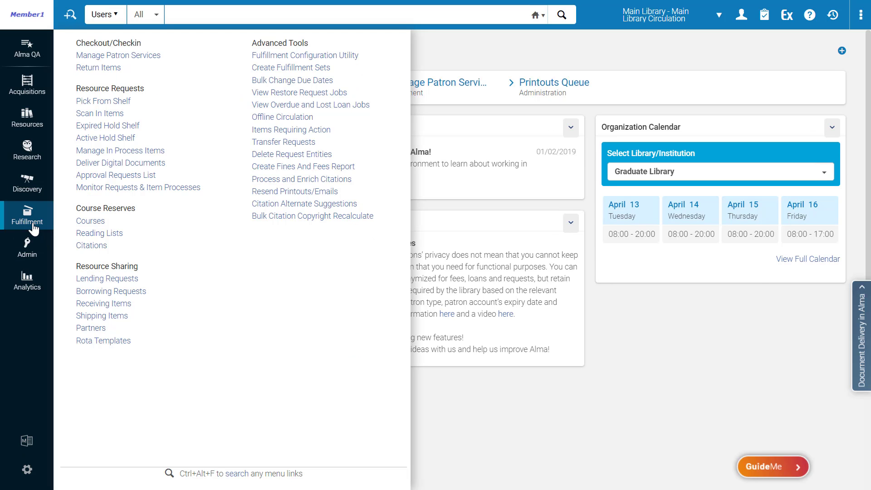
click(100, 113)
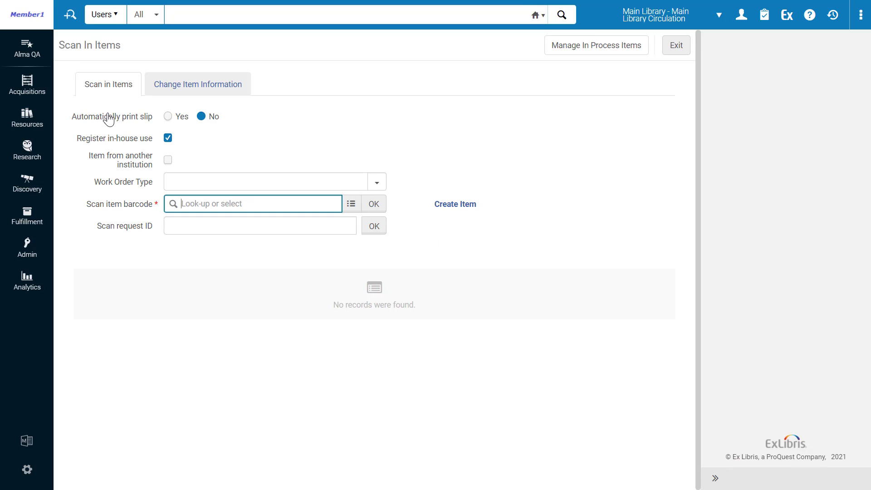
text(15045634)
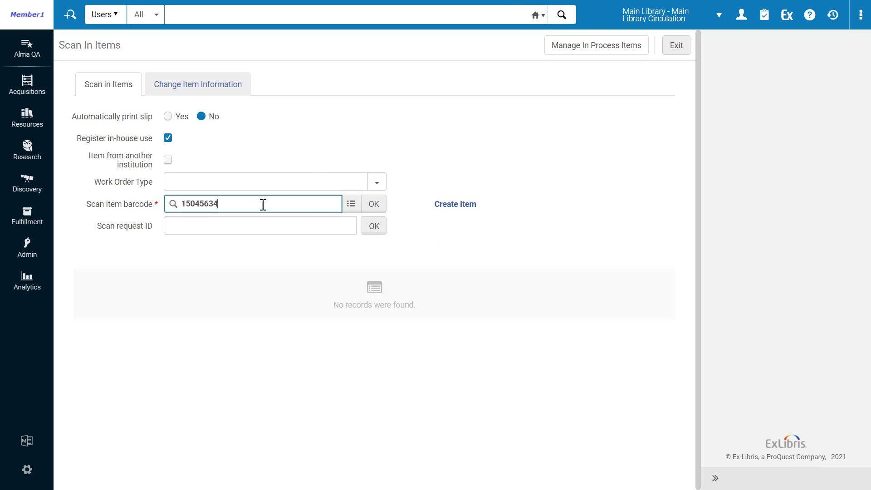
Scan in item 15045634 again and acknowledge its request note pop-up, listing it for the hold shelf.
click(372, 203)
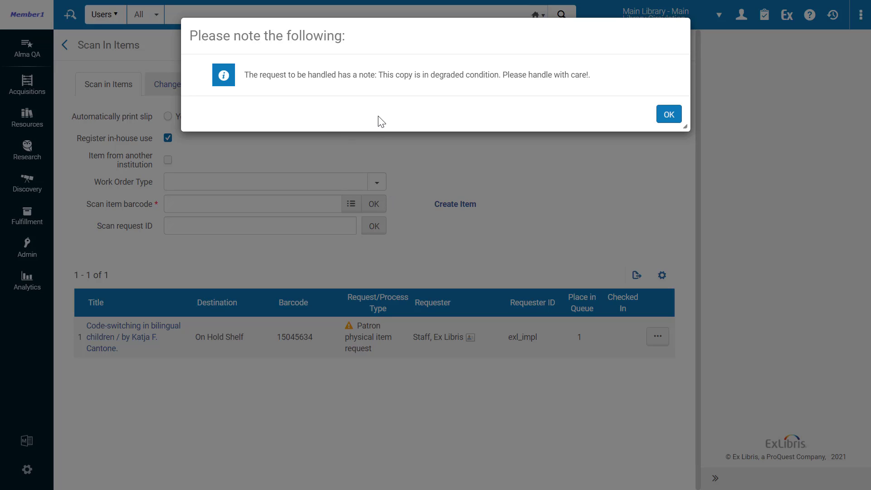
mouse_move(400, 120)
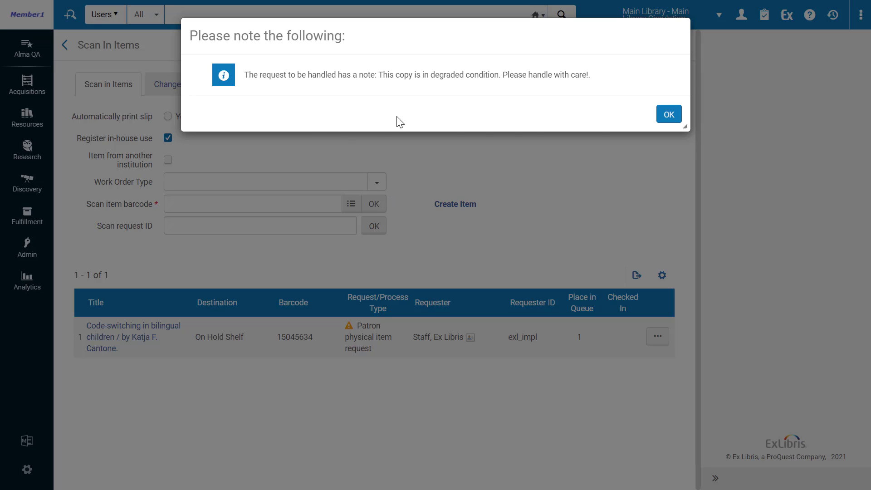
click(669, 114)
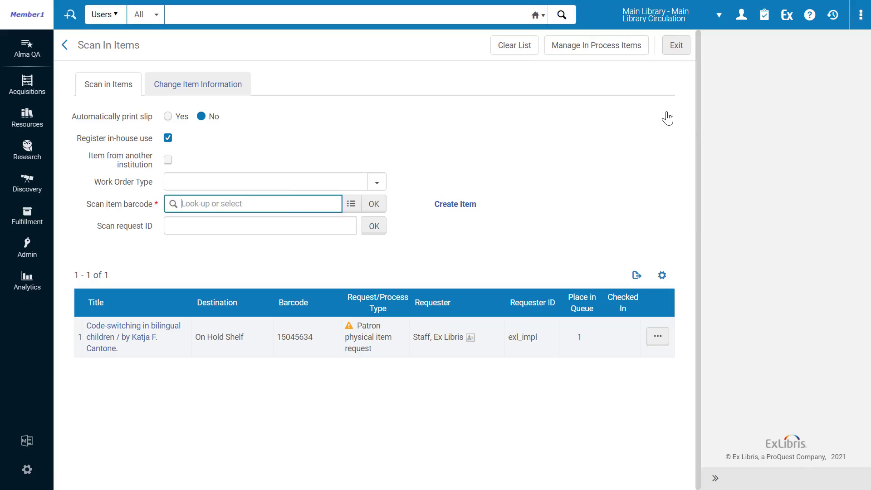